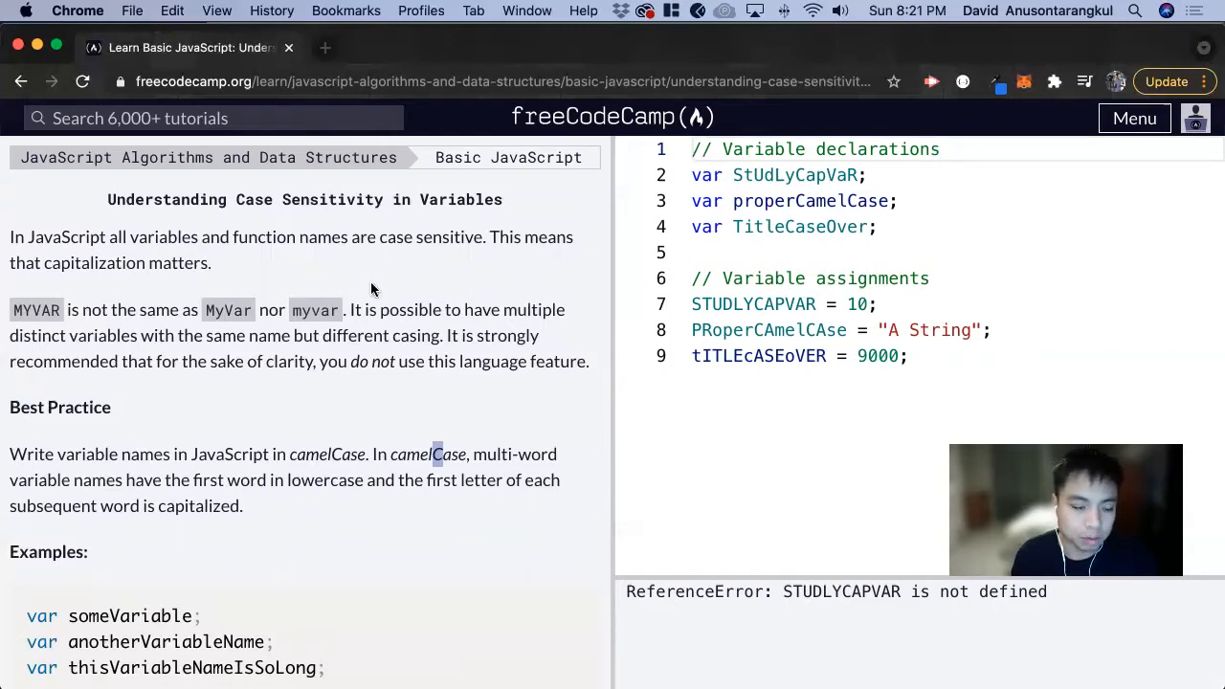
pyautogui.moveTo(247, 229)
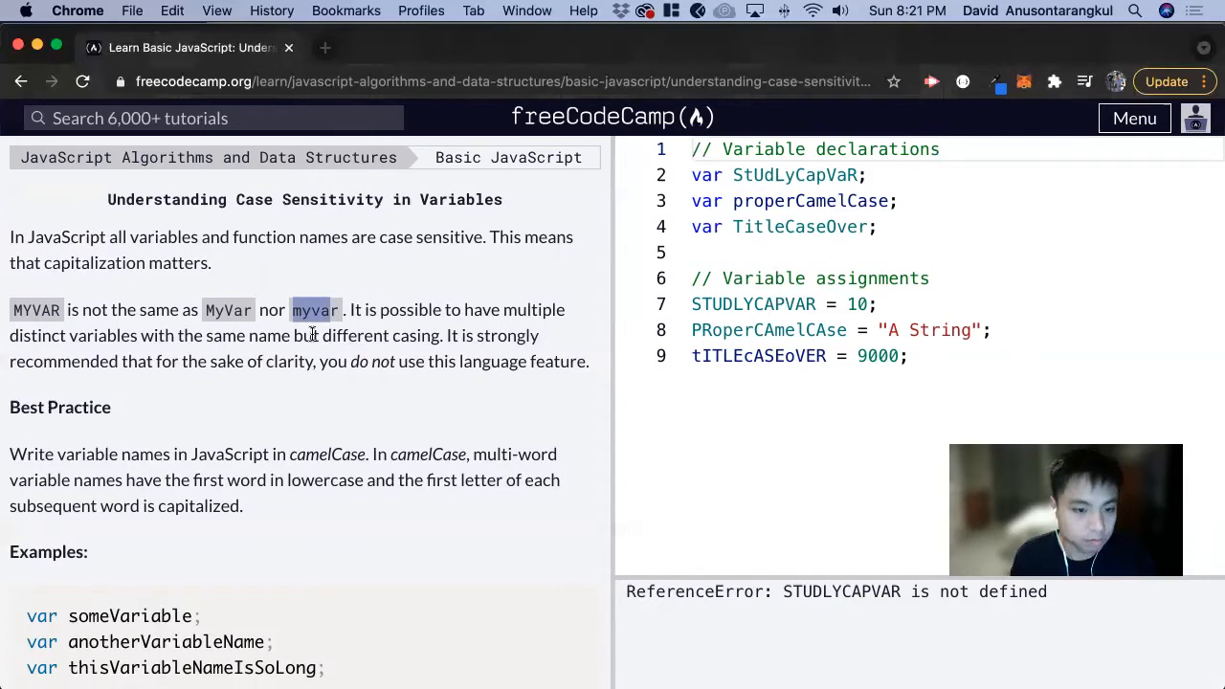
pyautogui.moveTo(372, 318)
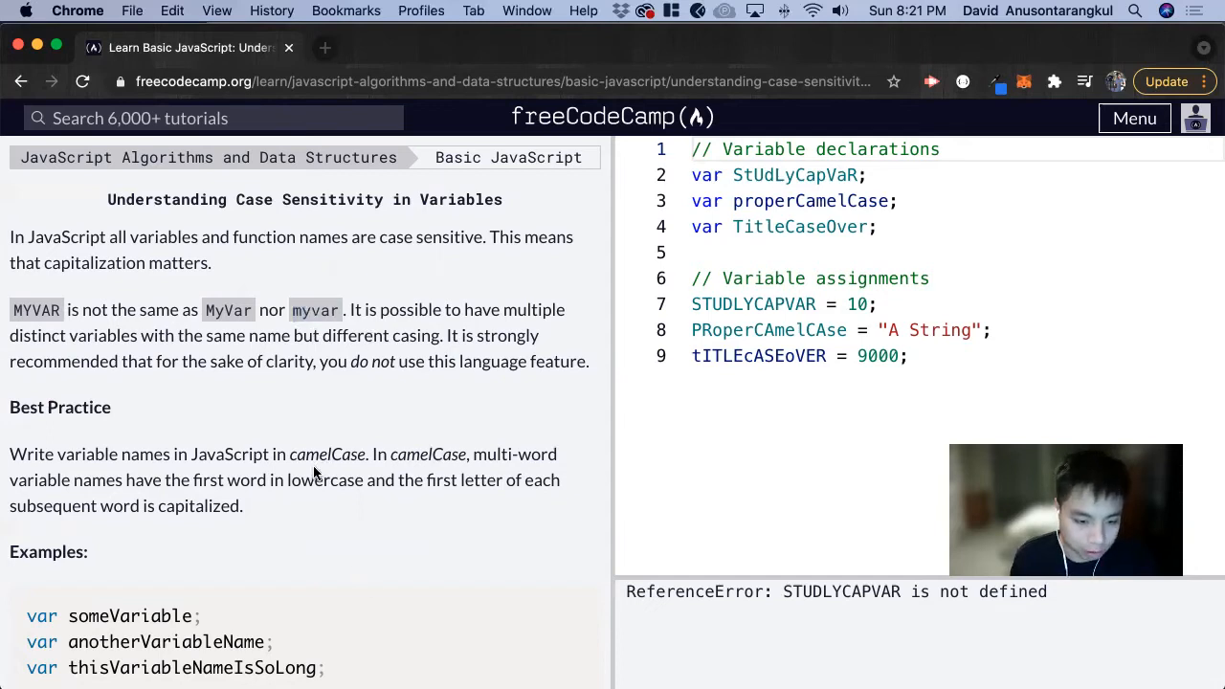
# Highlight the word camelCase in the lesson text, then scroll down to the examples and task.
pyautogui.doubleClick(326, 454)
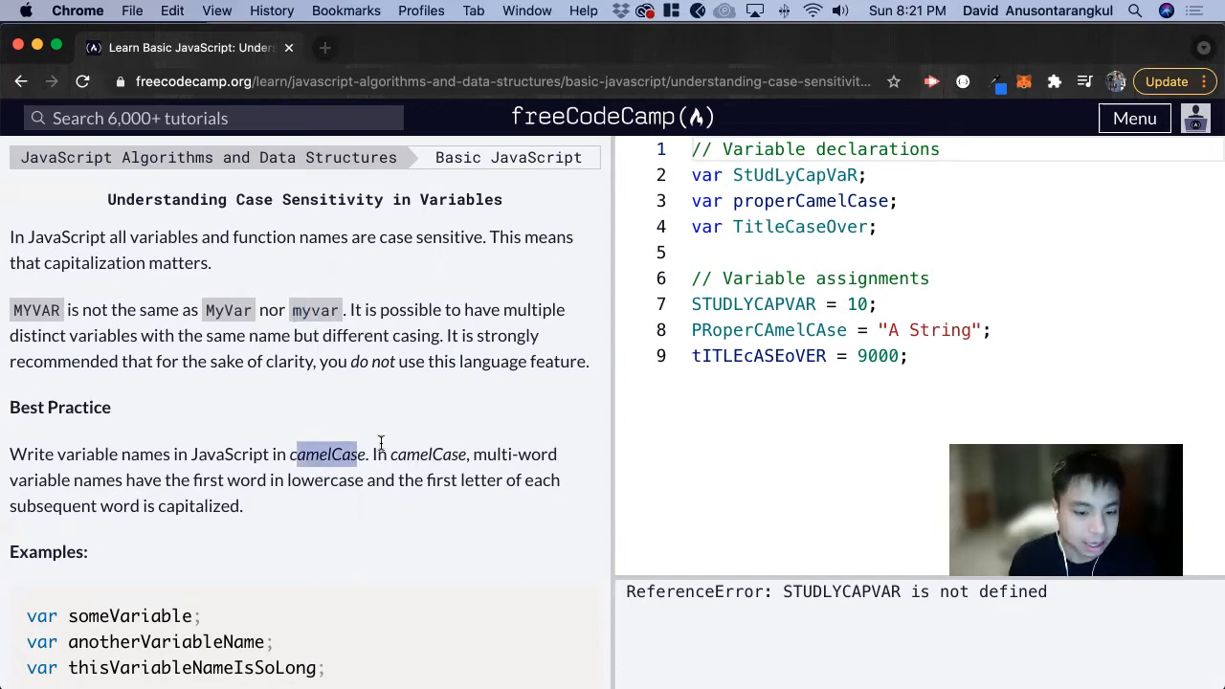
pyautogui.moveTo(392, 442)
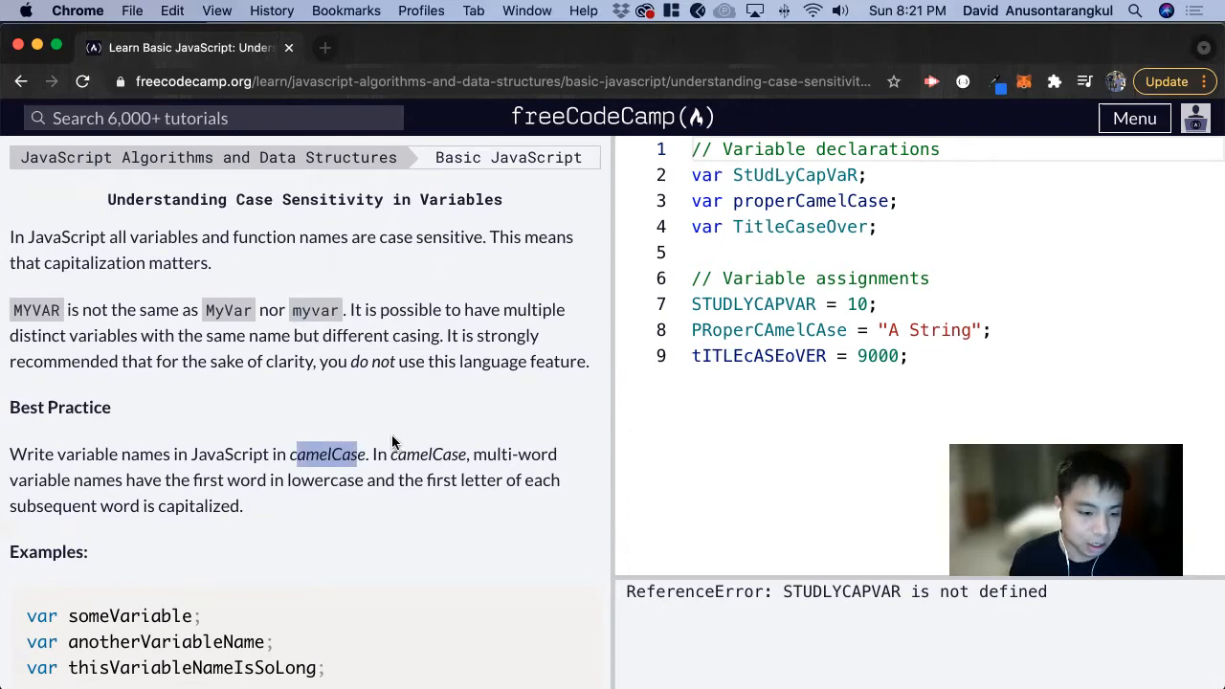
pyautogui.moveTo(300, 433)
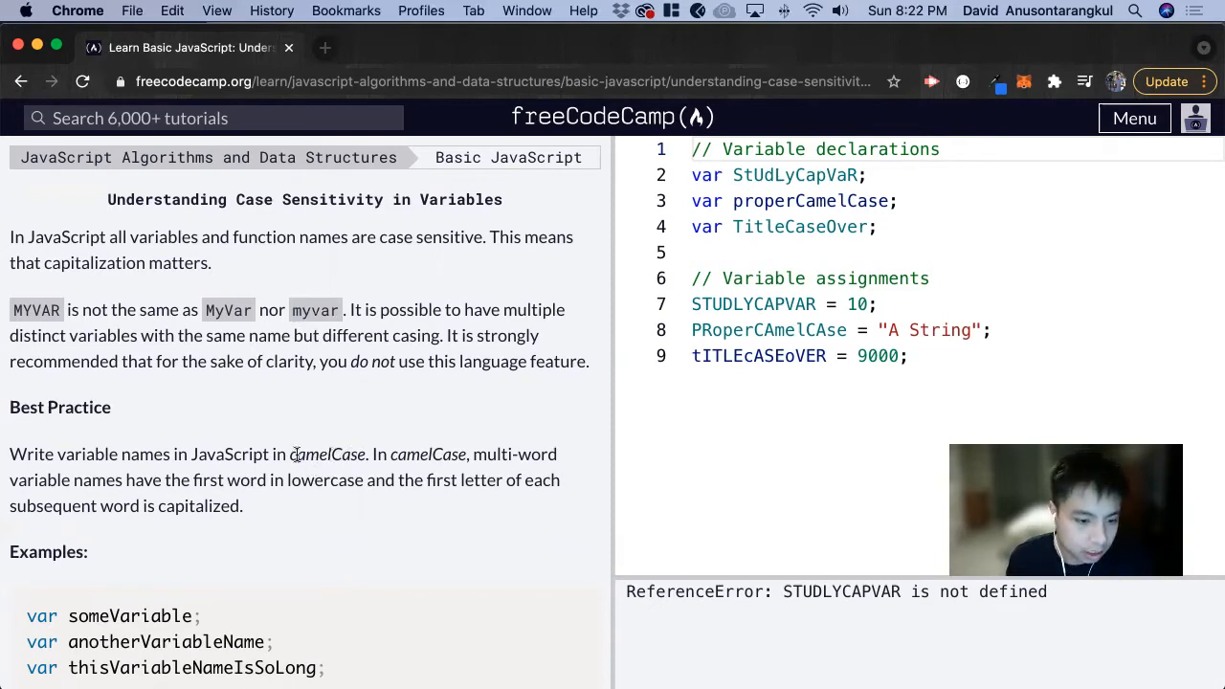
pyautogui.doubleClick(310, 454)
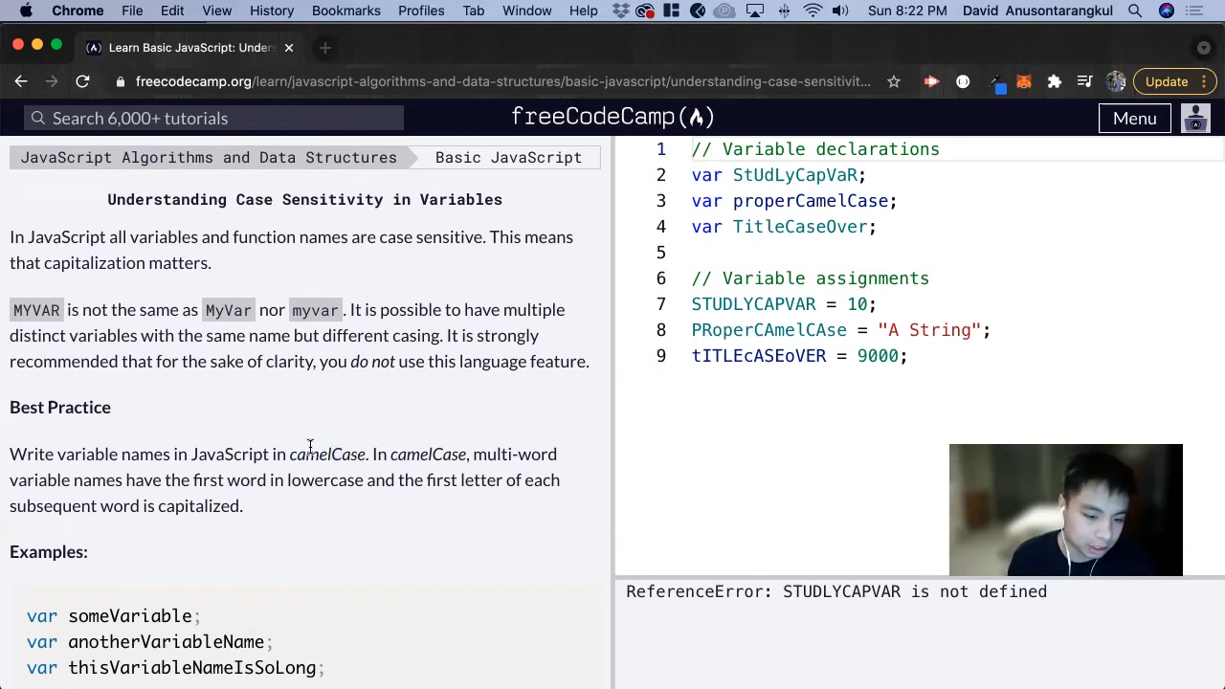
pyautogui.doubleClick(325, 454)
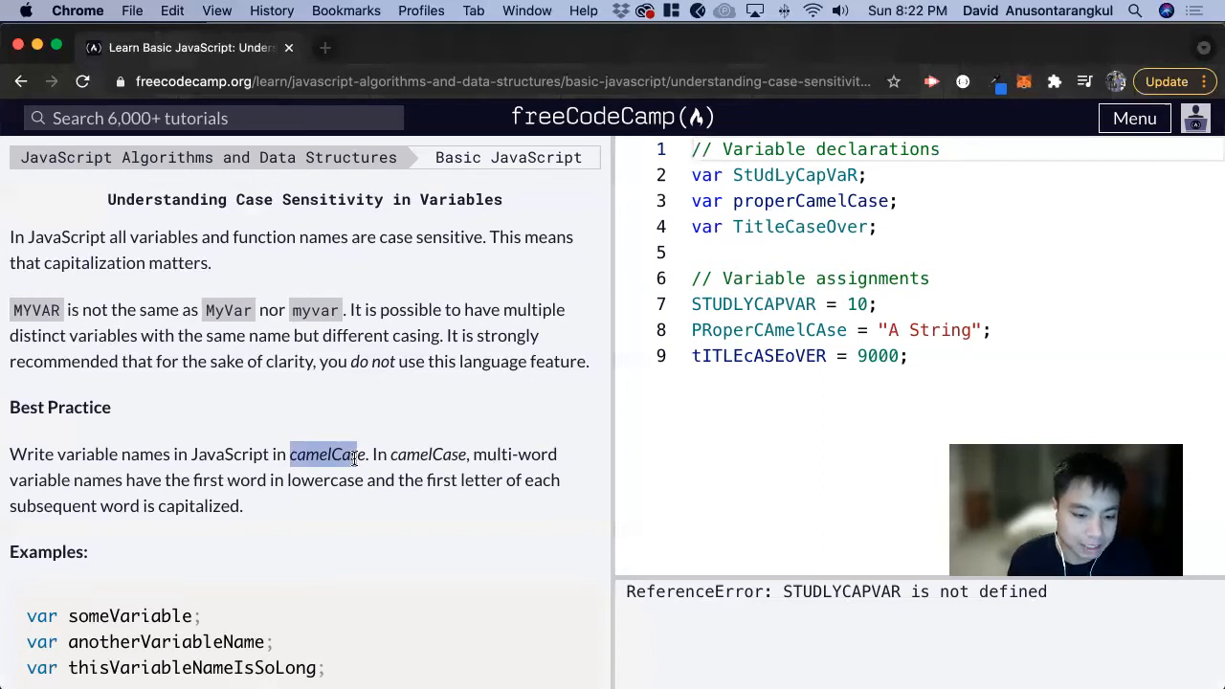
pyautogui.click(329, 454)
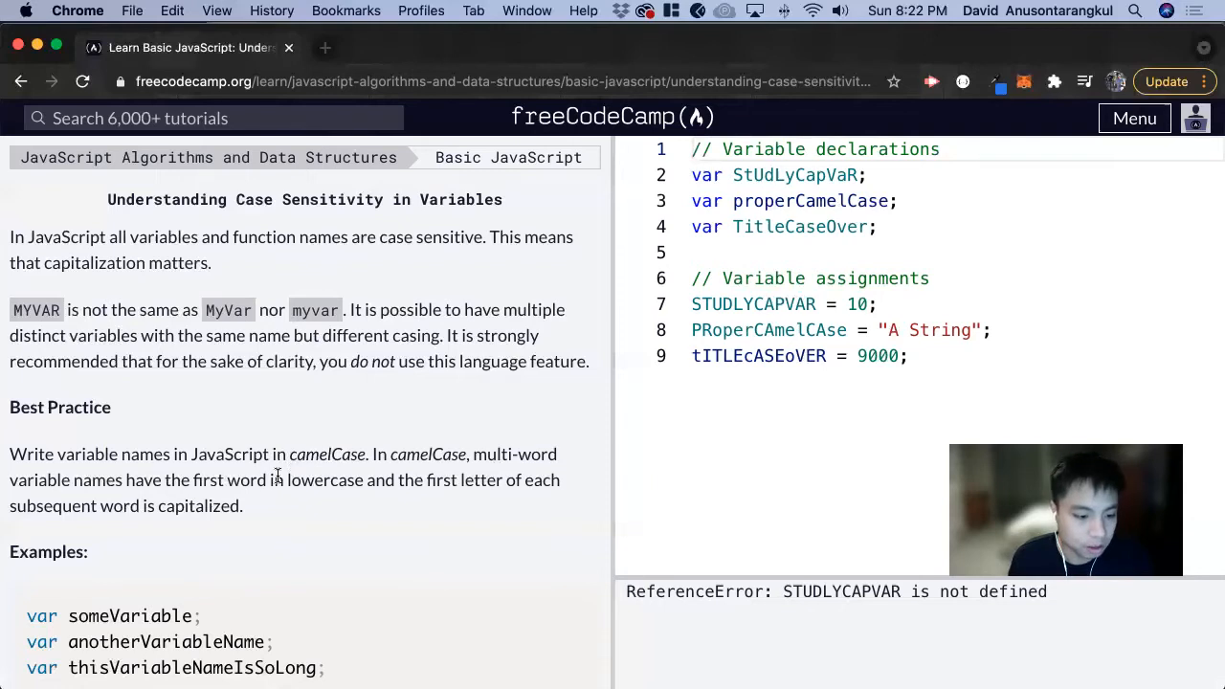
pyautogui.scroll(-3)
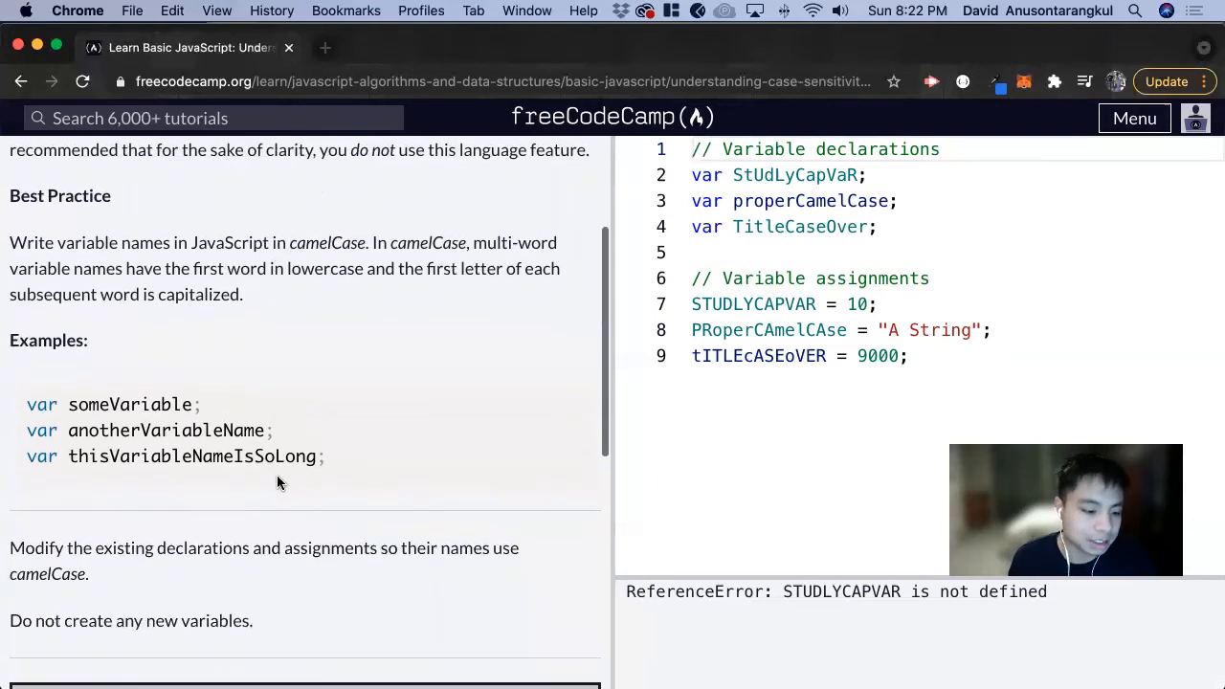
pyautogui.moveTo(201, 545)
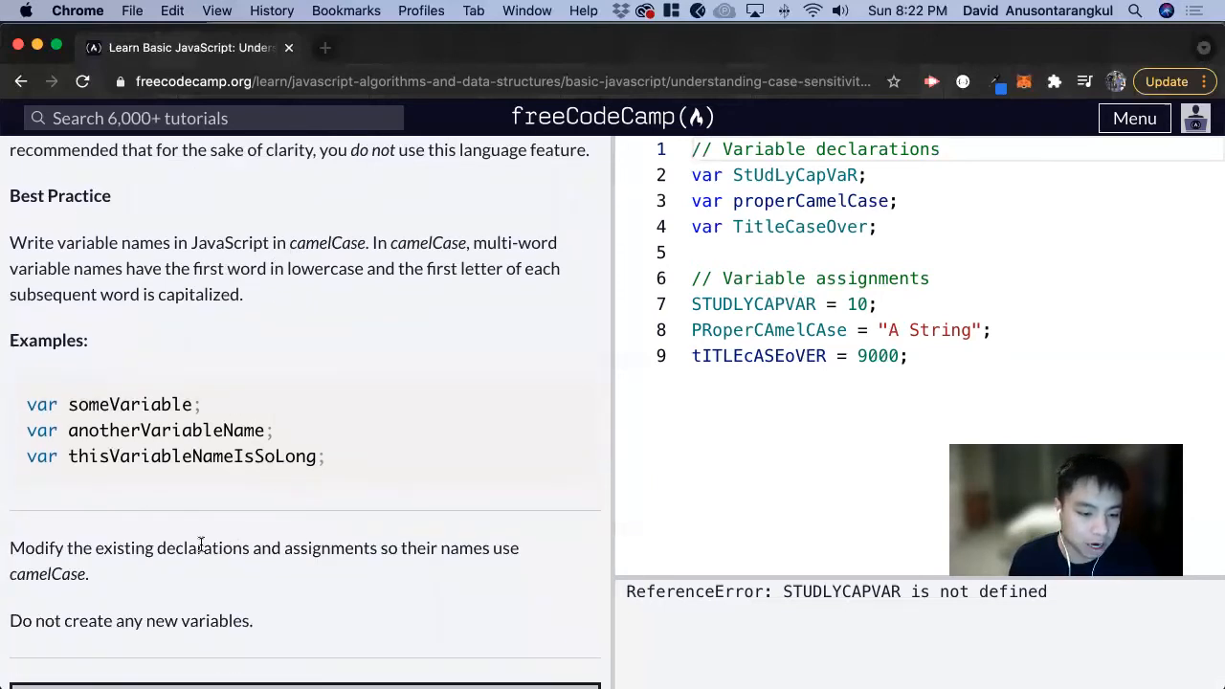
pyautogui.moveTo(329, 551)
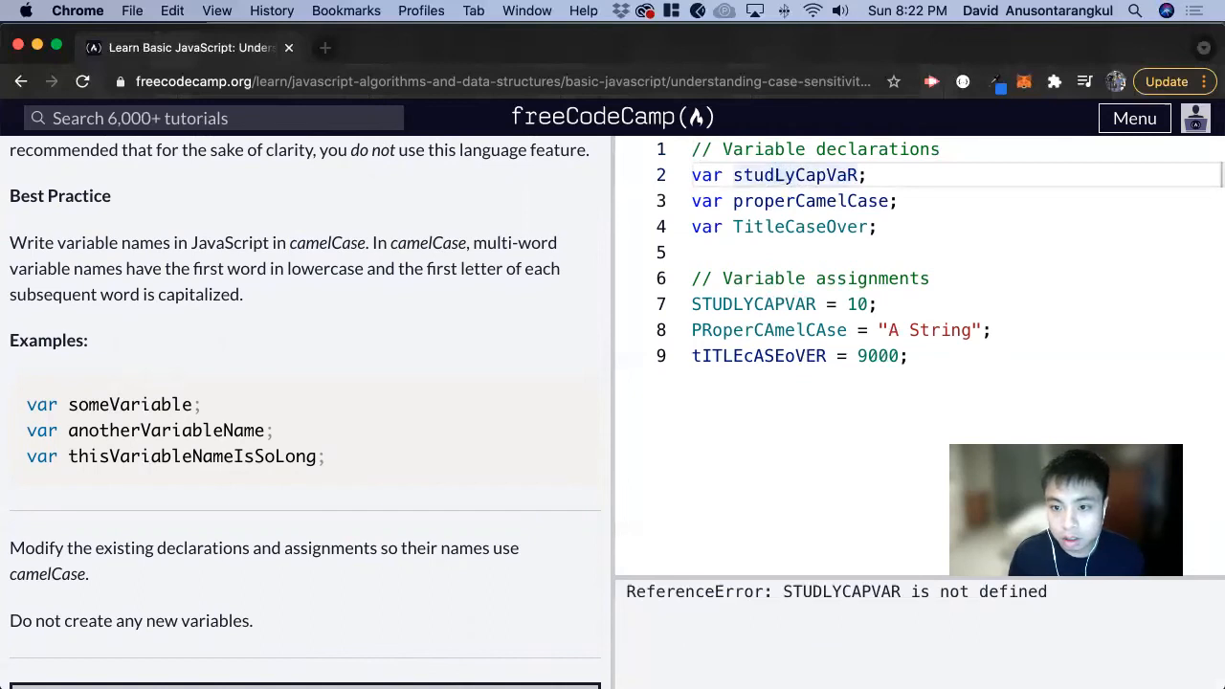
# Retype the declared names as studlyCapVar and titleCaseOver, then select the name on line 9.
pyautogui.write('studyCapVaR')
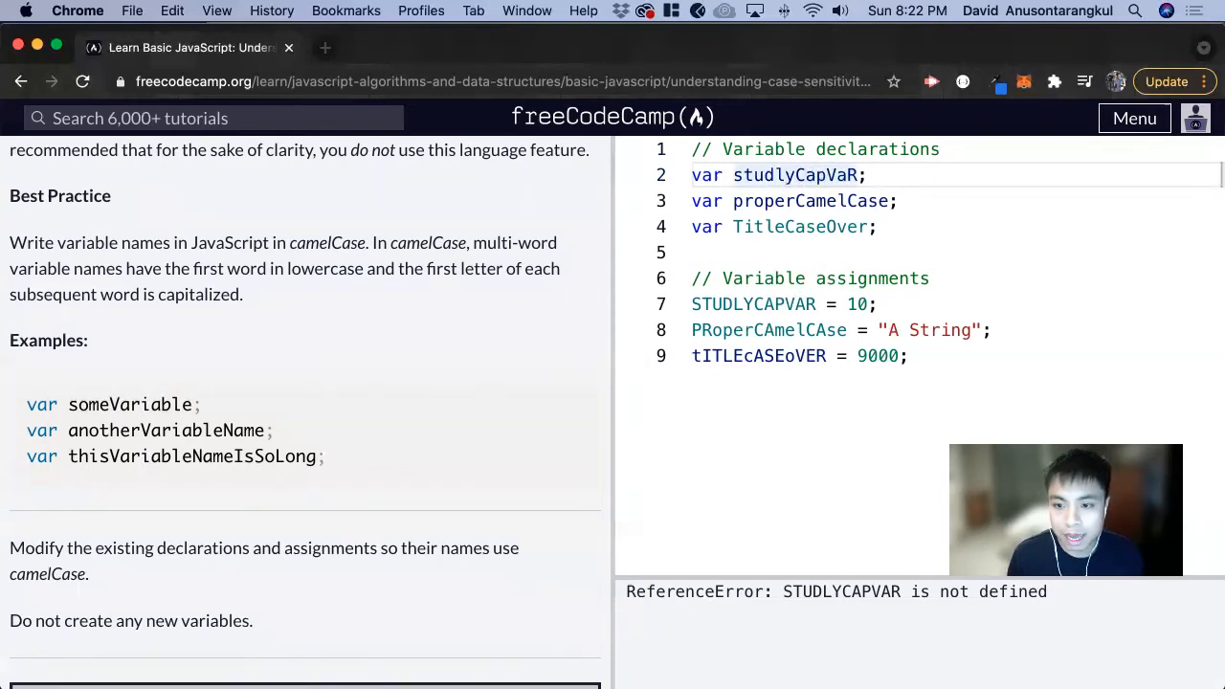
pyautogui.press('Backspace')
pyautogui.write('r')
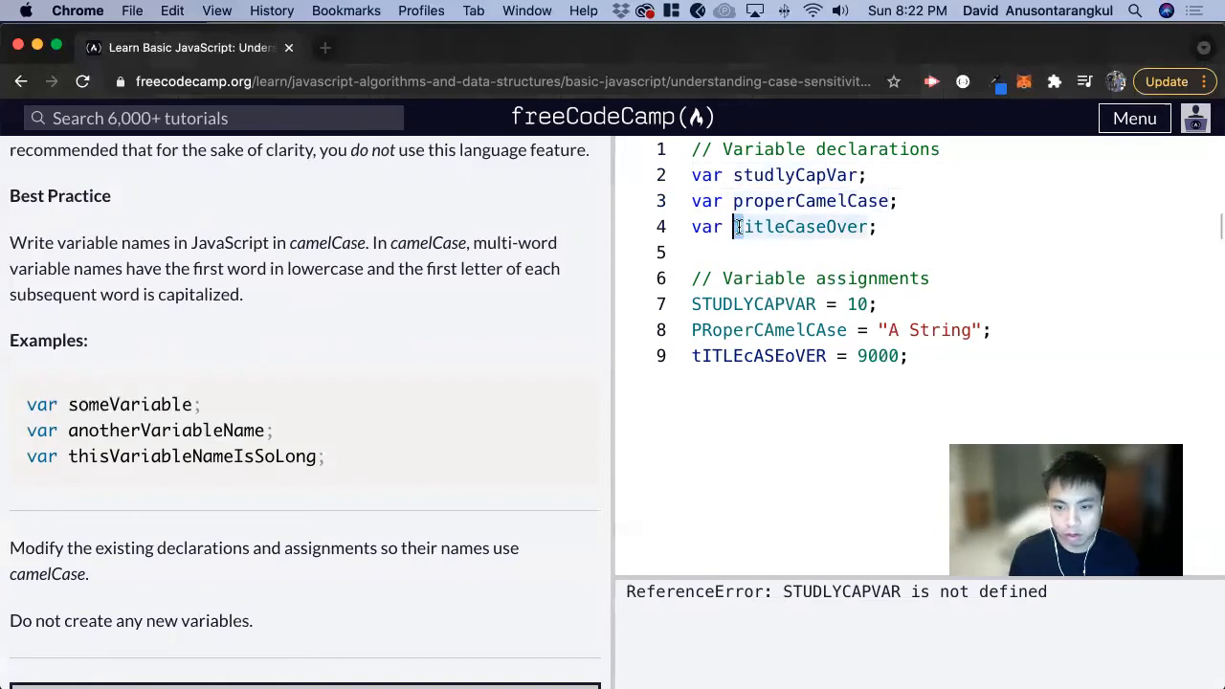
pyautogui.click(737, 226)
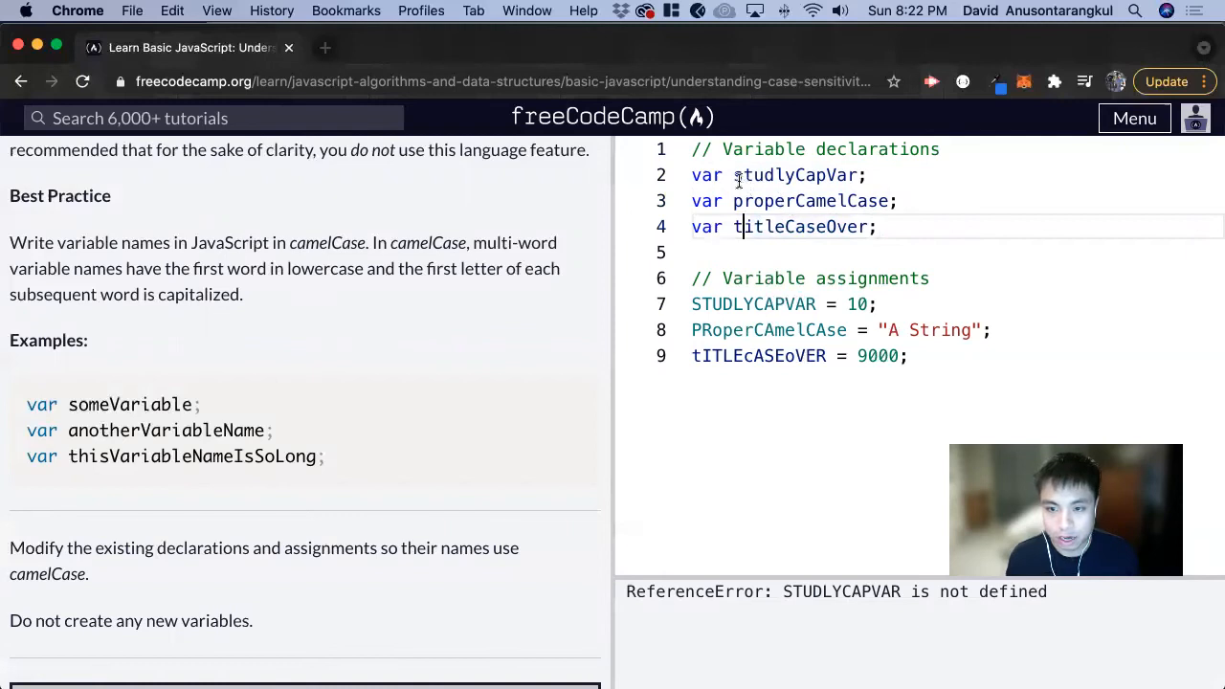
pyautogui.doubleClick(795, 176)
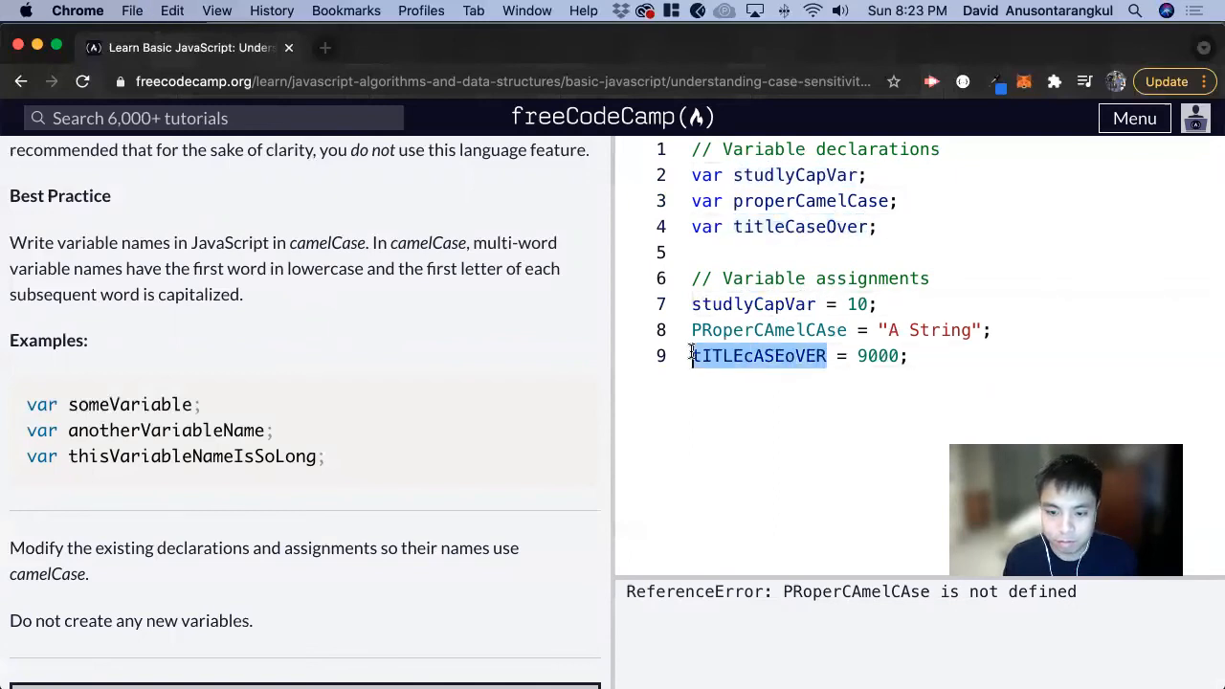
# Retype the assigned names on lines 9 and 8 as titleCaseOver and properCamelCase.
pyautogui.write('titleCaseOver = 9000;')
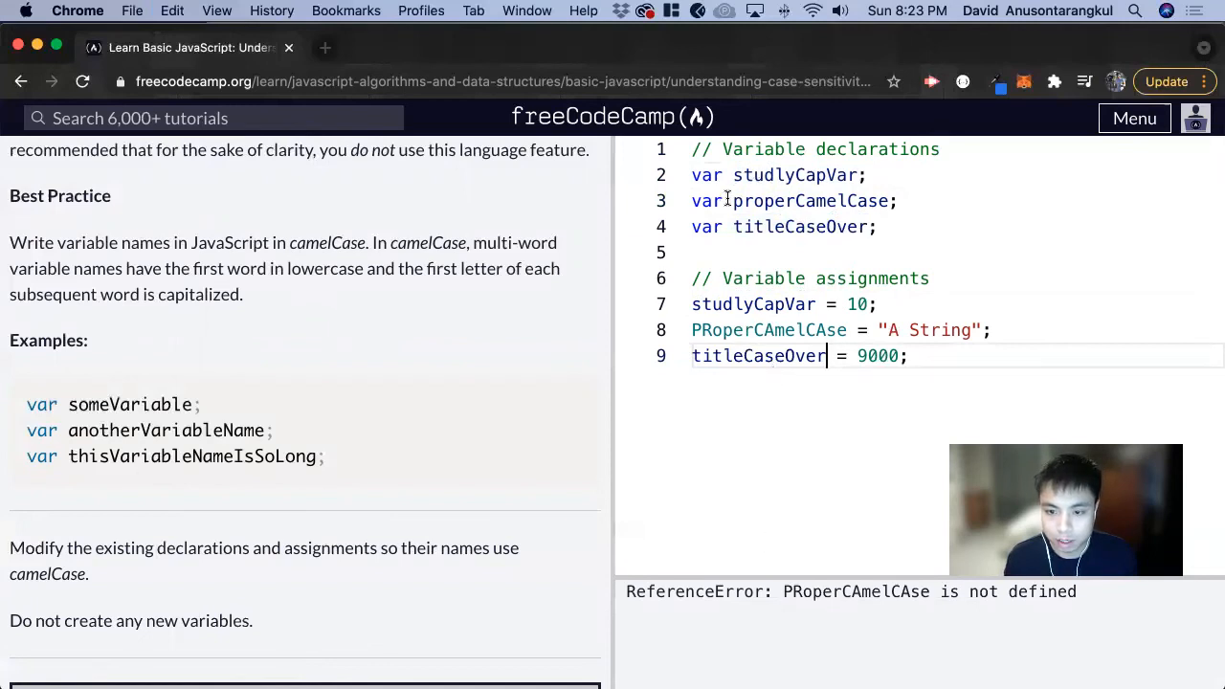
pyautogui.doubleClick(810, 201)
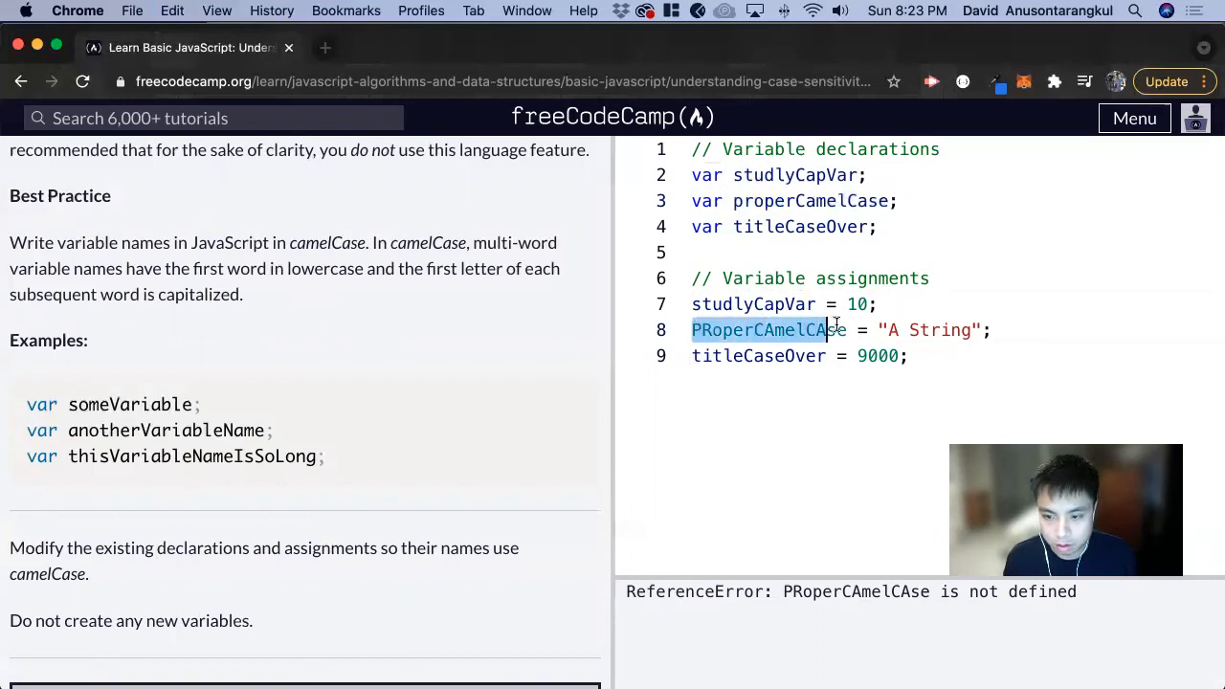
pyautogui.write('properCamelCase')
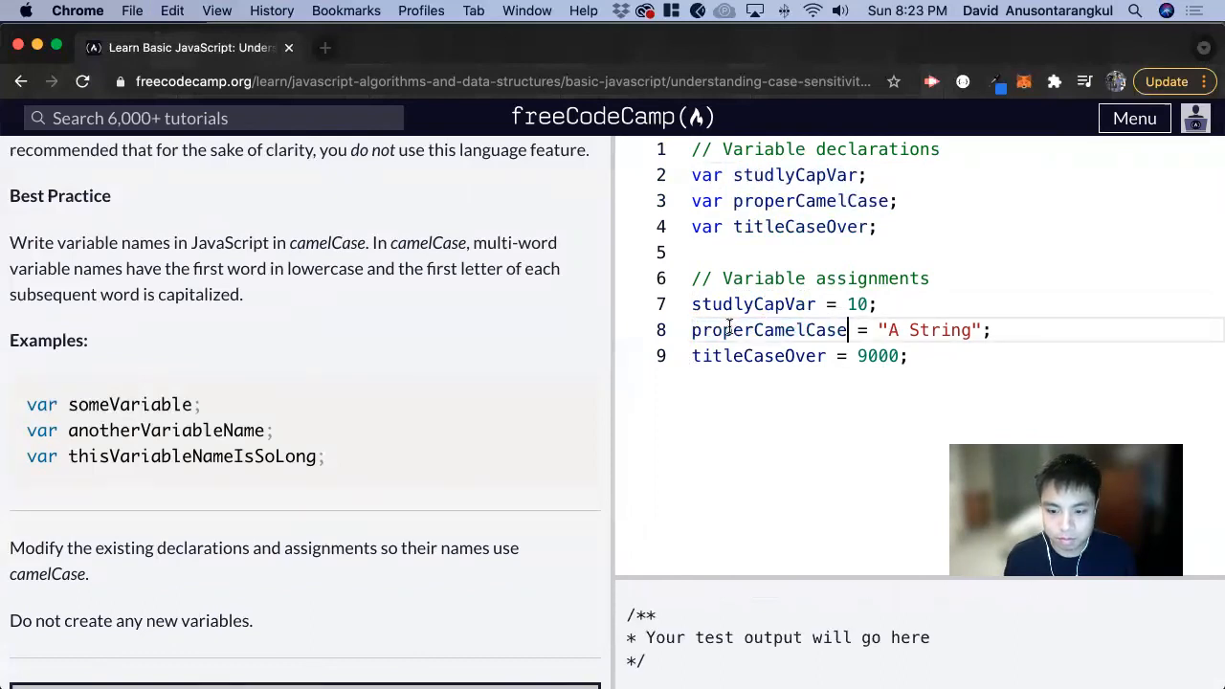
pyautogui.moveTo(257, 515)
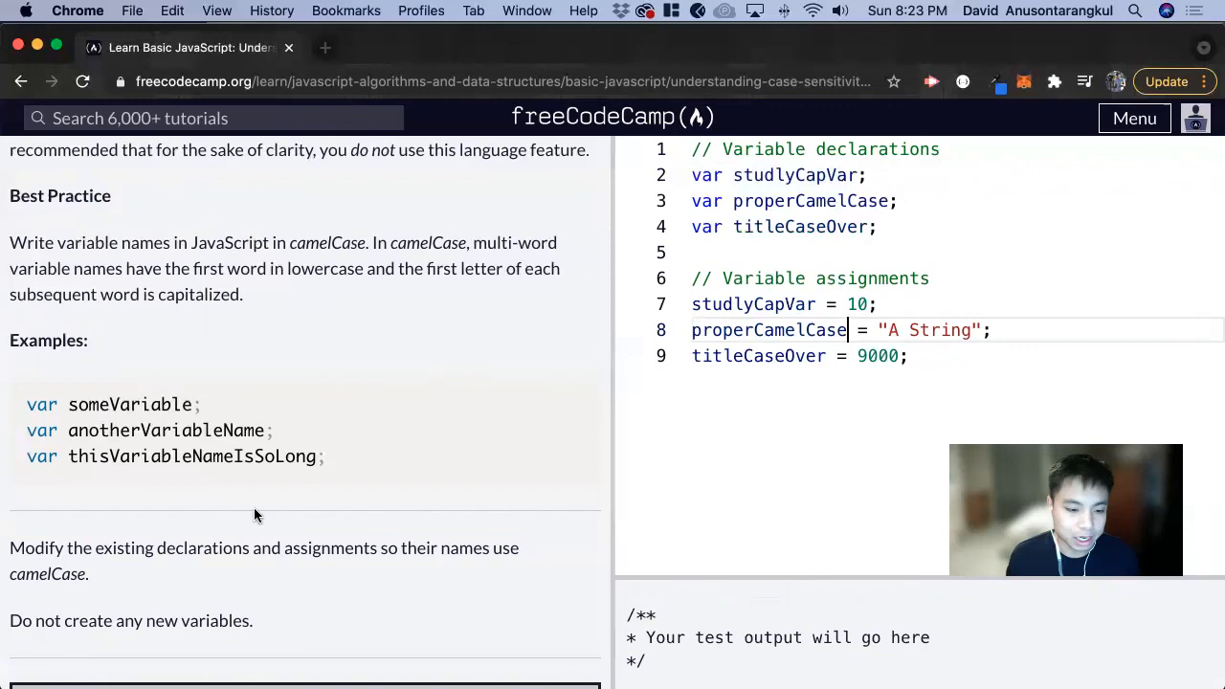
pyautogui.moveTo(253, 525)
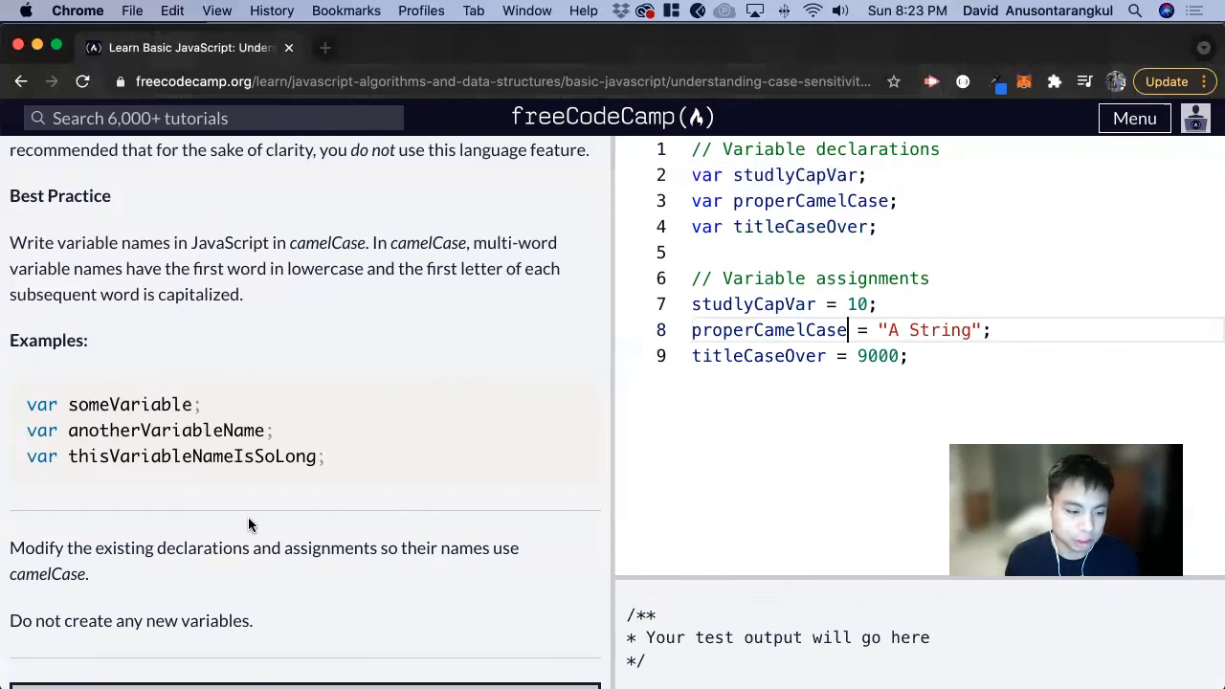
pyautogui.moveTo(291, 486)
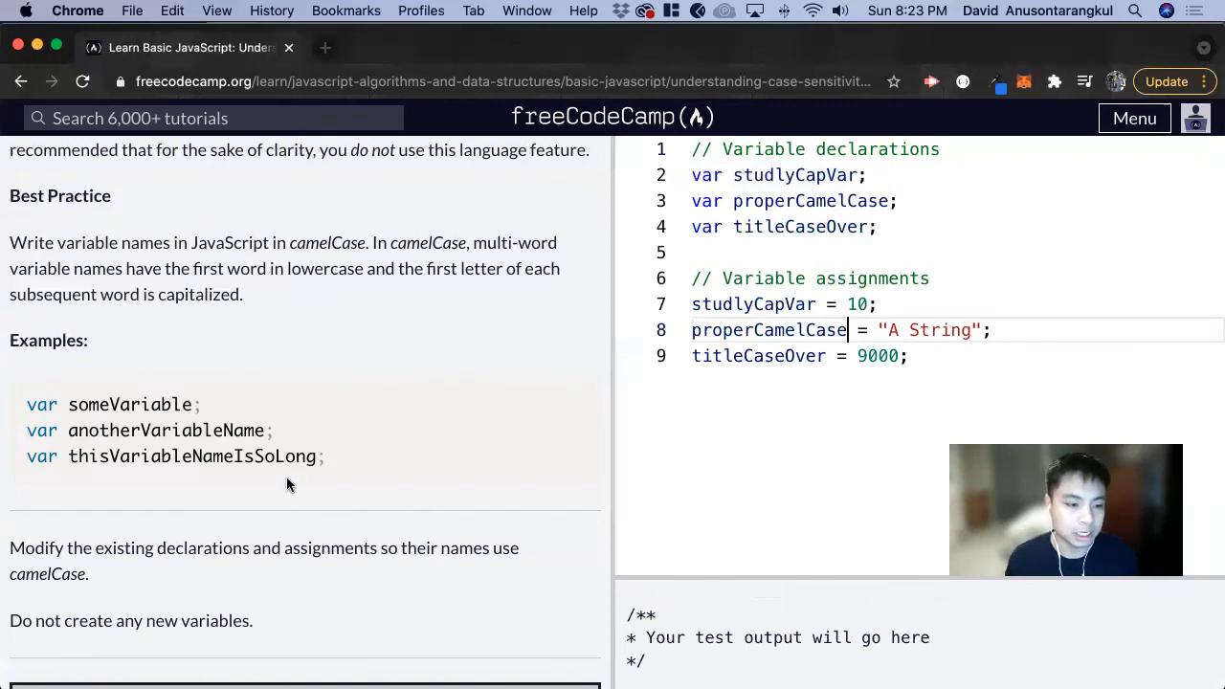
# Run the tests so the challenge passes and the completion dialog appears.
pyautogui.scroll(-3)
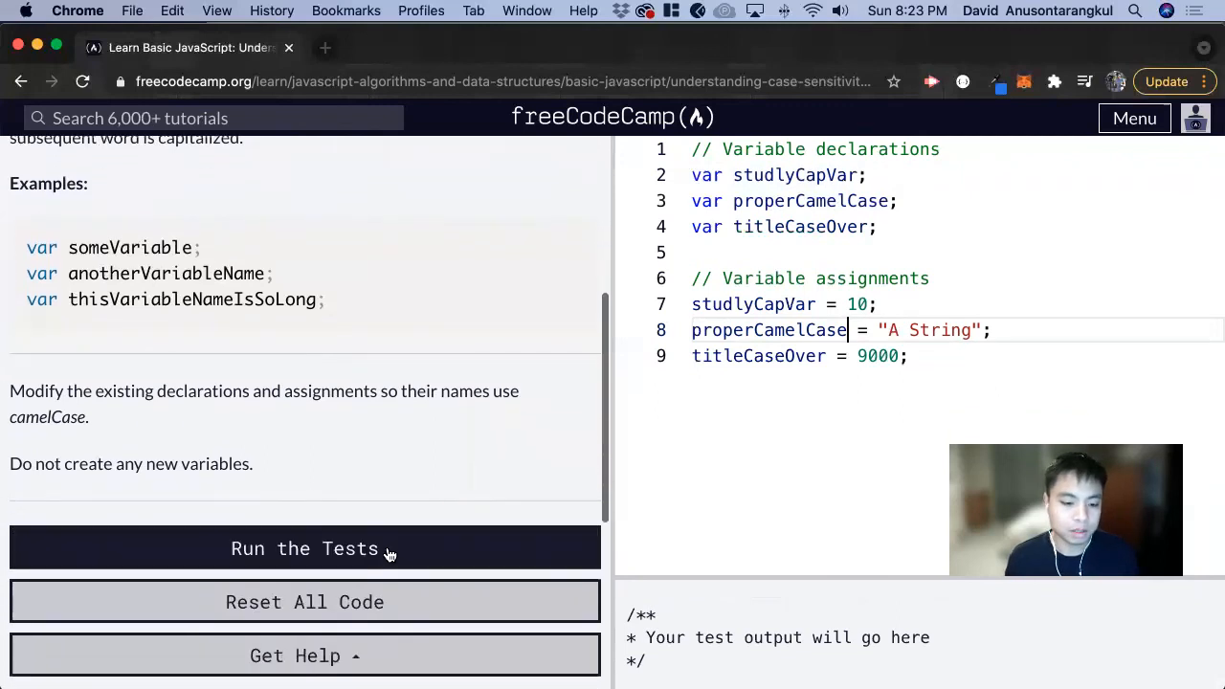
pyautogui.click(305, 547)
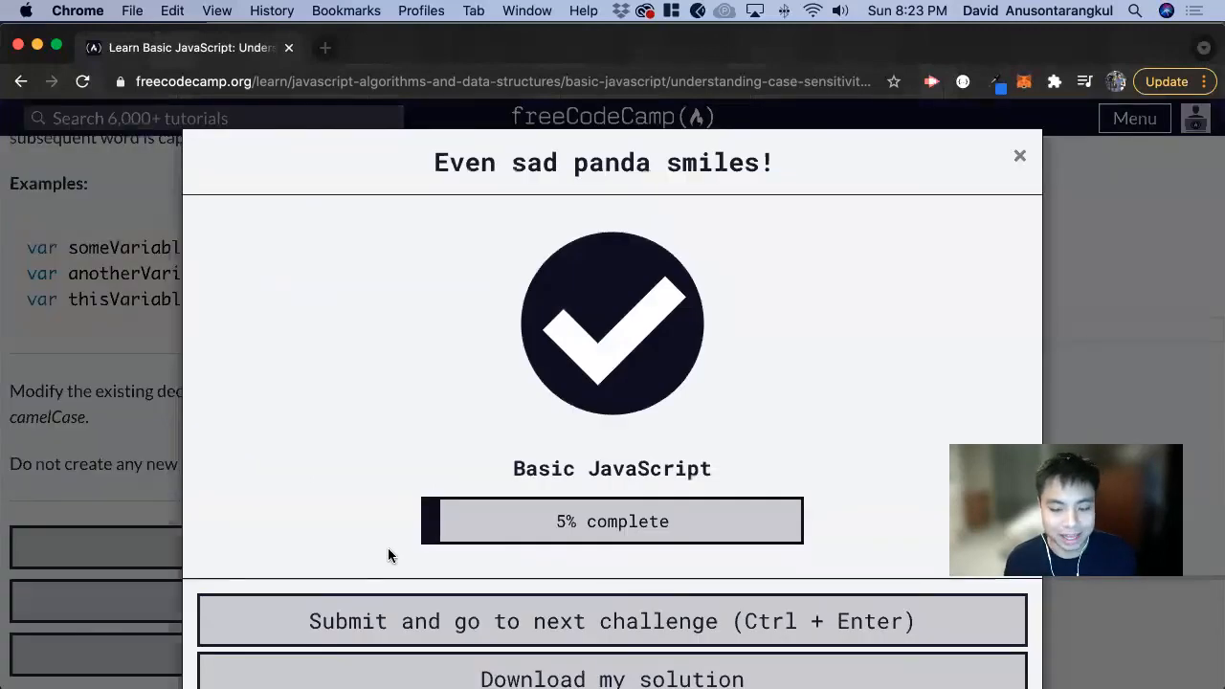